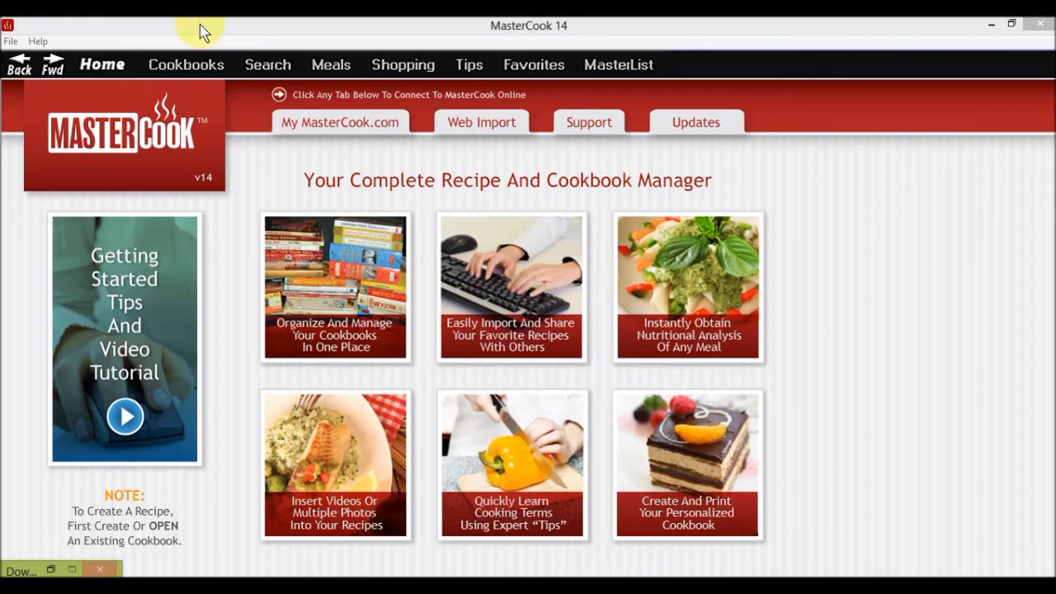
Show the Cookbooks library with its collection of 29 cookbooks
left_click(185, 64)
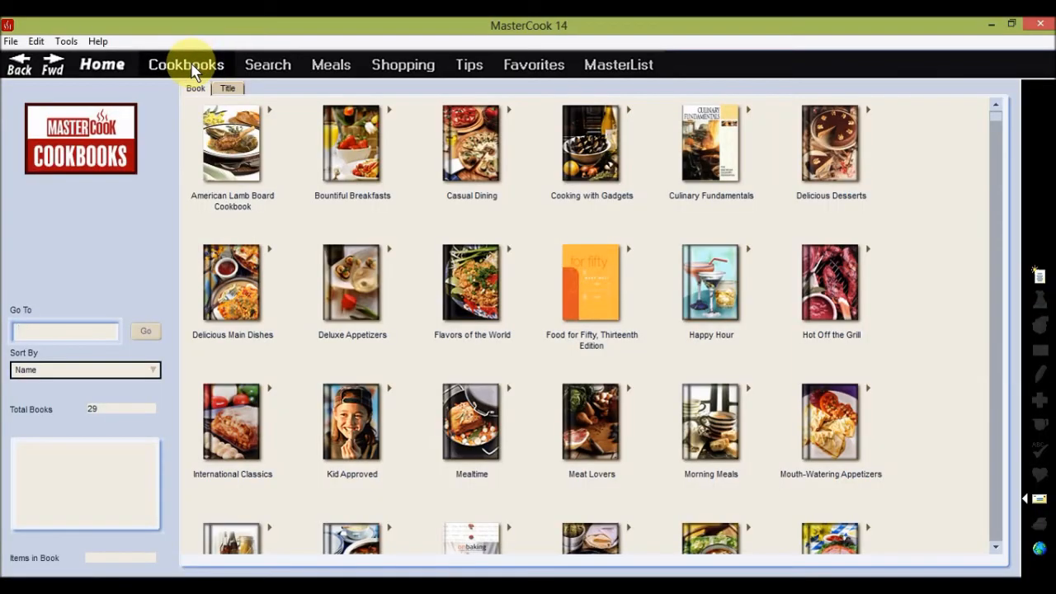
left_click(65, 330)
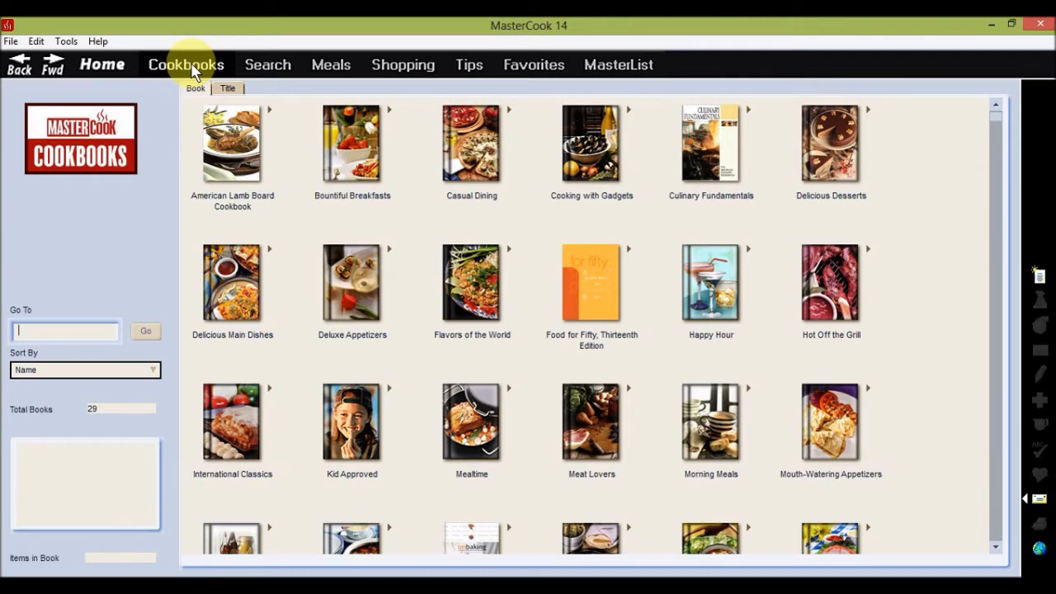
Browse the Morning Meals cookbook's titles and pick Baked French Toast
double_click(709, 423)
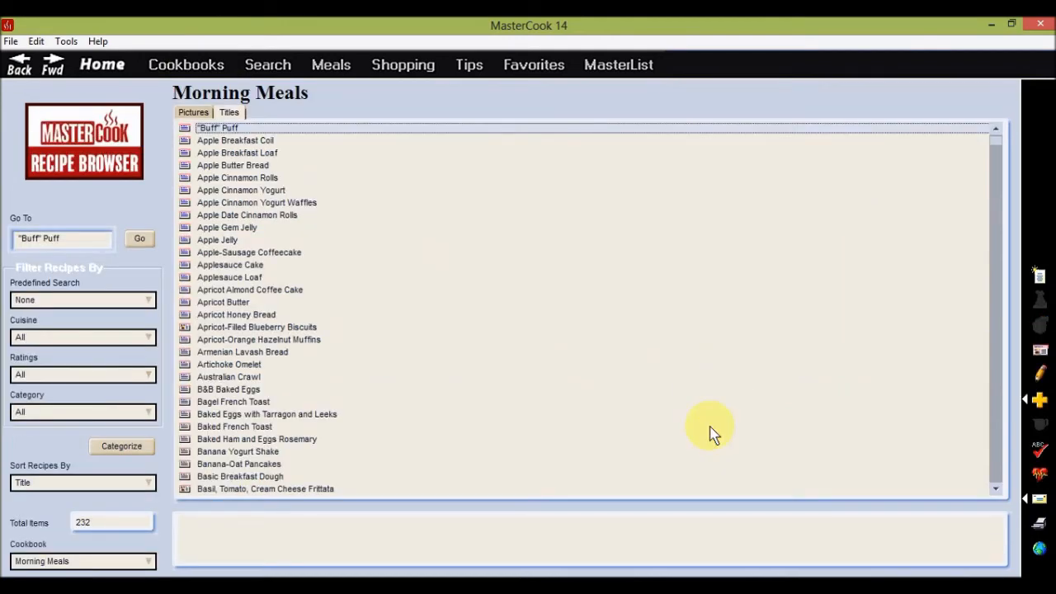
left_click(234, 426)
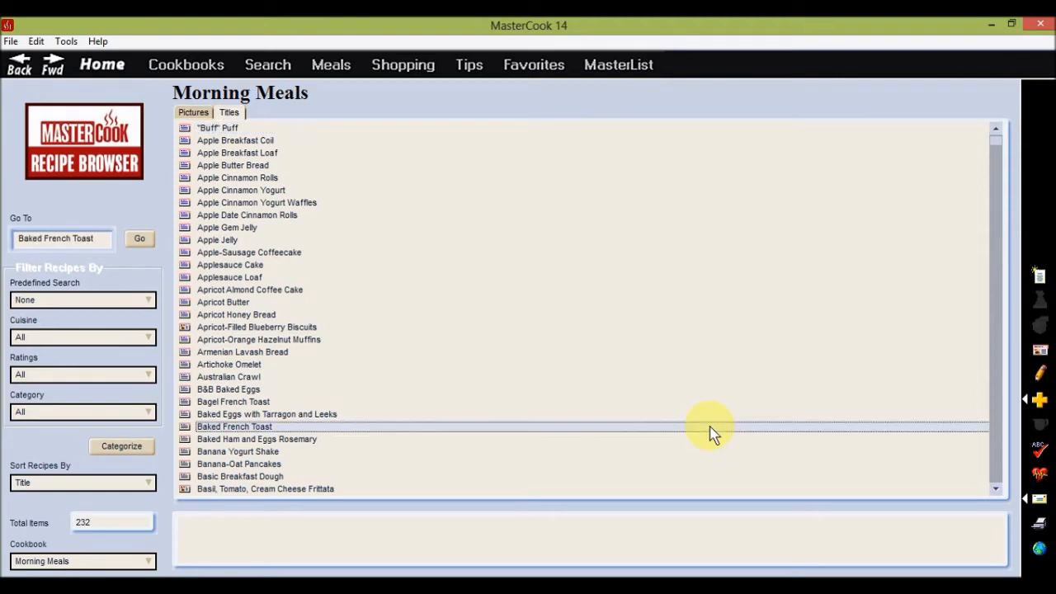
View Baked French Toast in full, then page through to Baked Eggs with Tarragon and Leeks
double_click(235, 426)
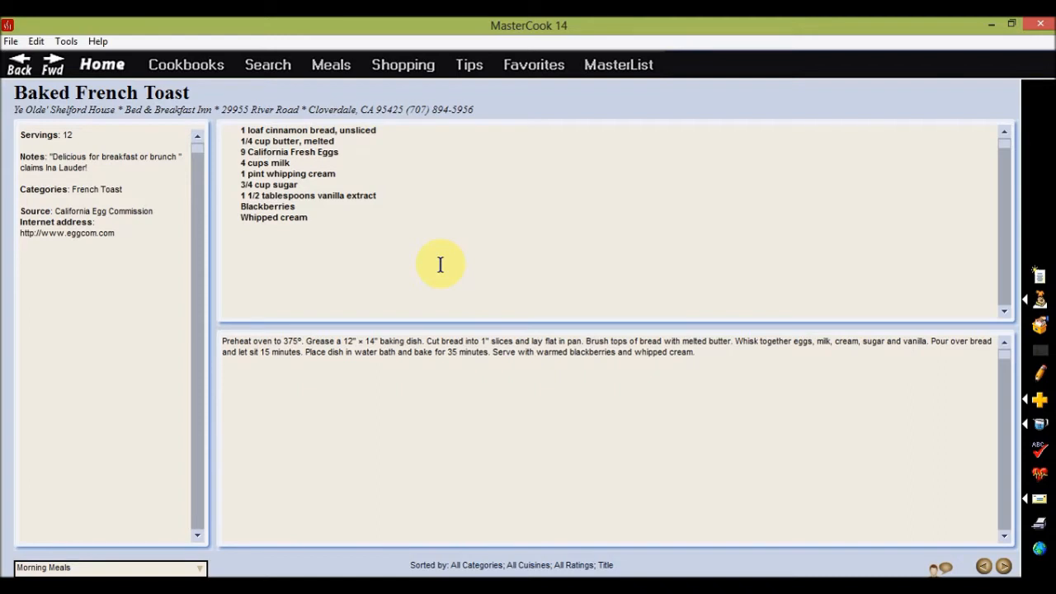
mouse_move(926, 485)
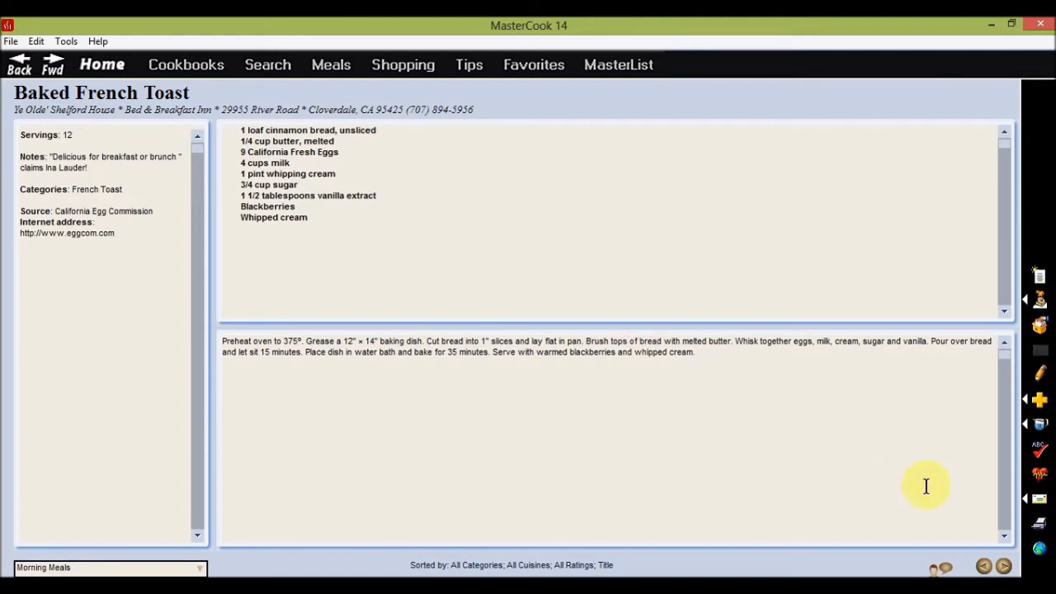
left_click(1004, 566)
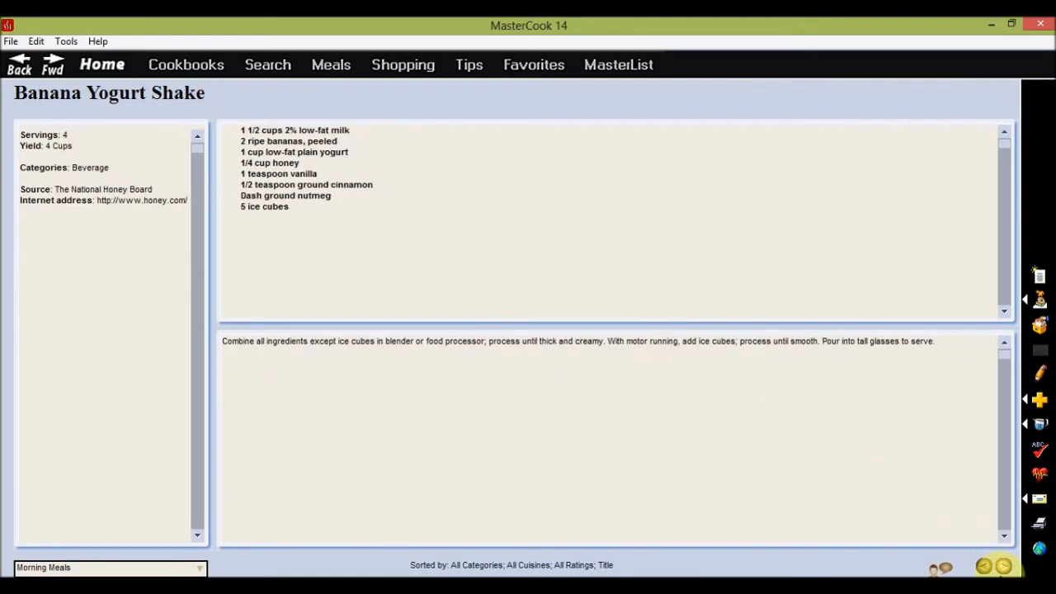
mouse_move(983, 563)
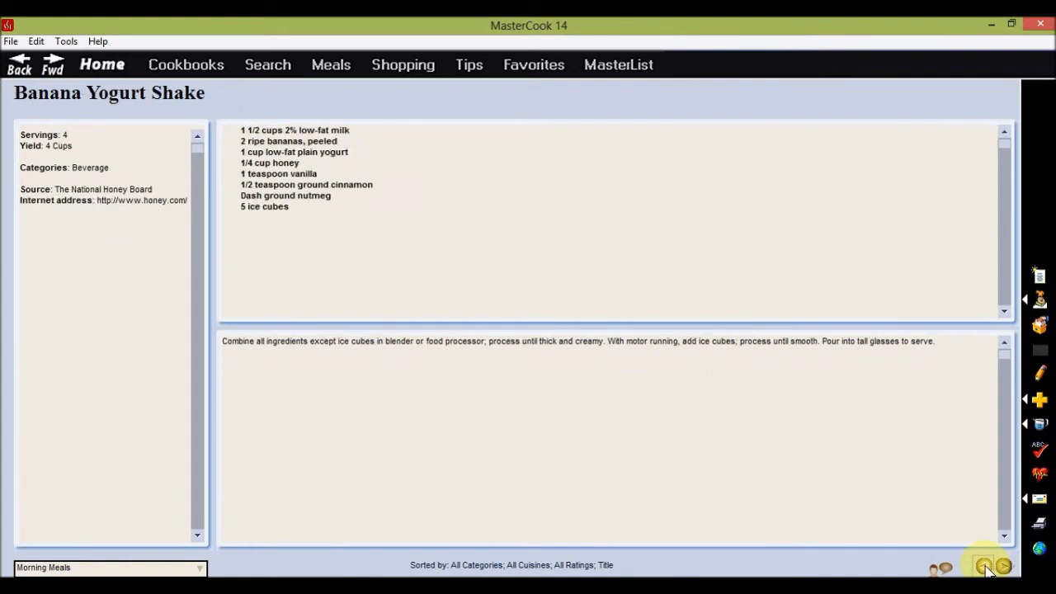
left_click(988, 566)
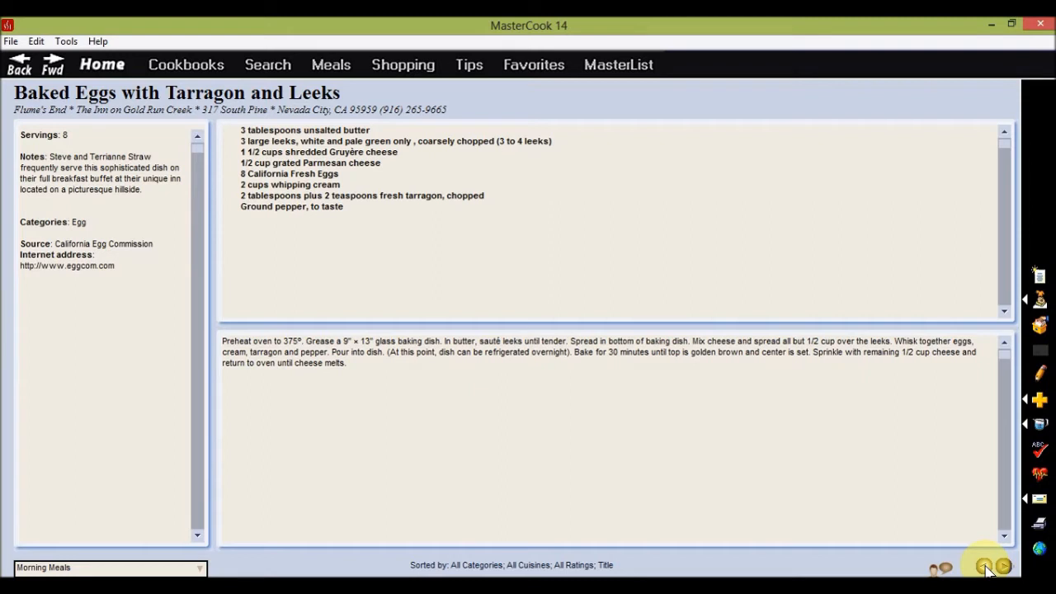
mouse_move(267, 64)
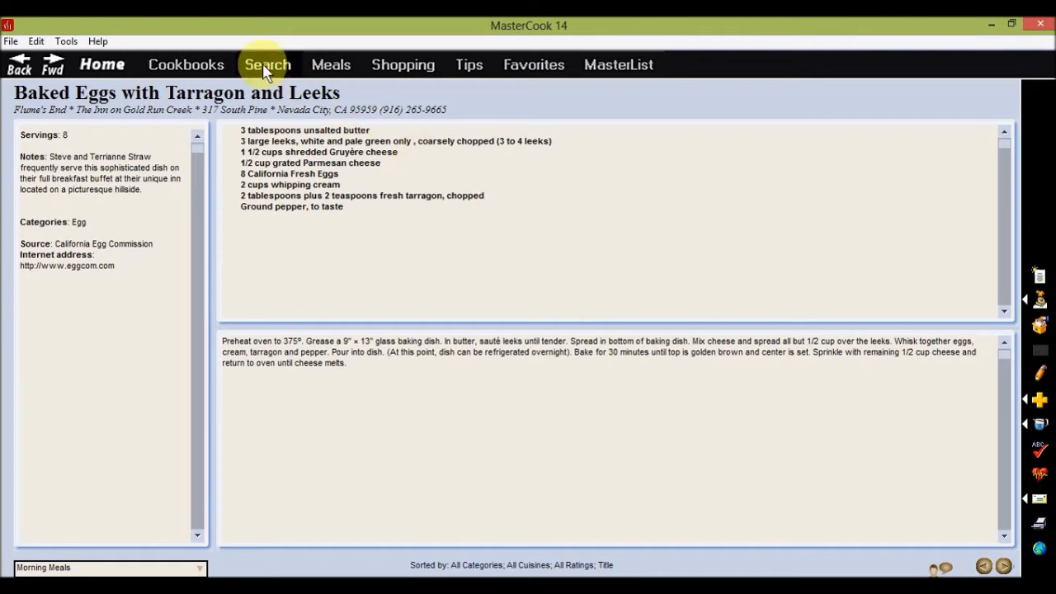
Go to the Search page with keyword and predefined searches
left_click(267, 64)
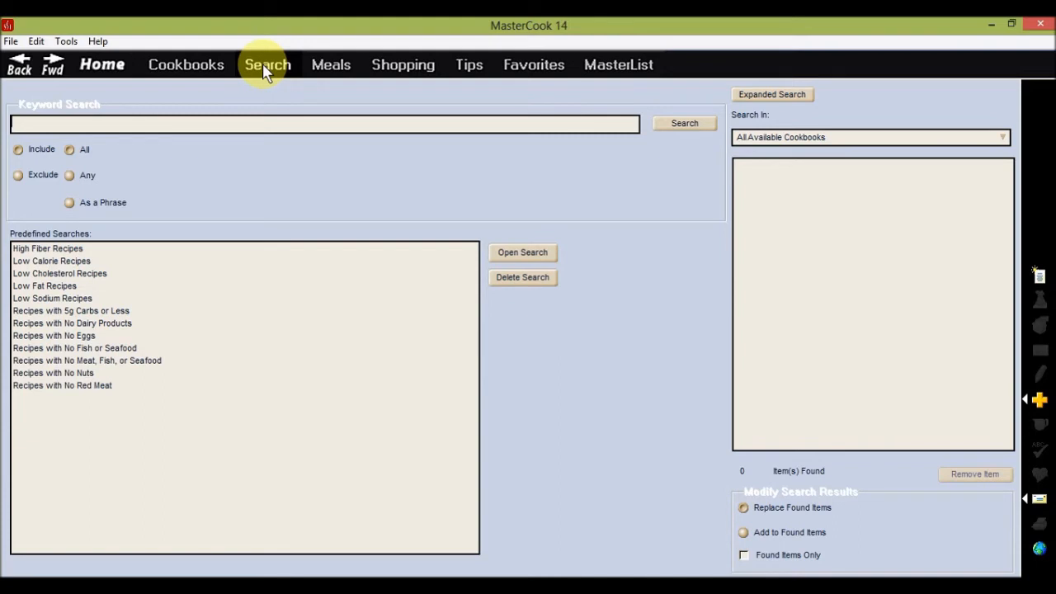
mouse_move(739, 103)
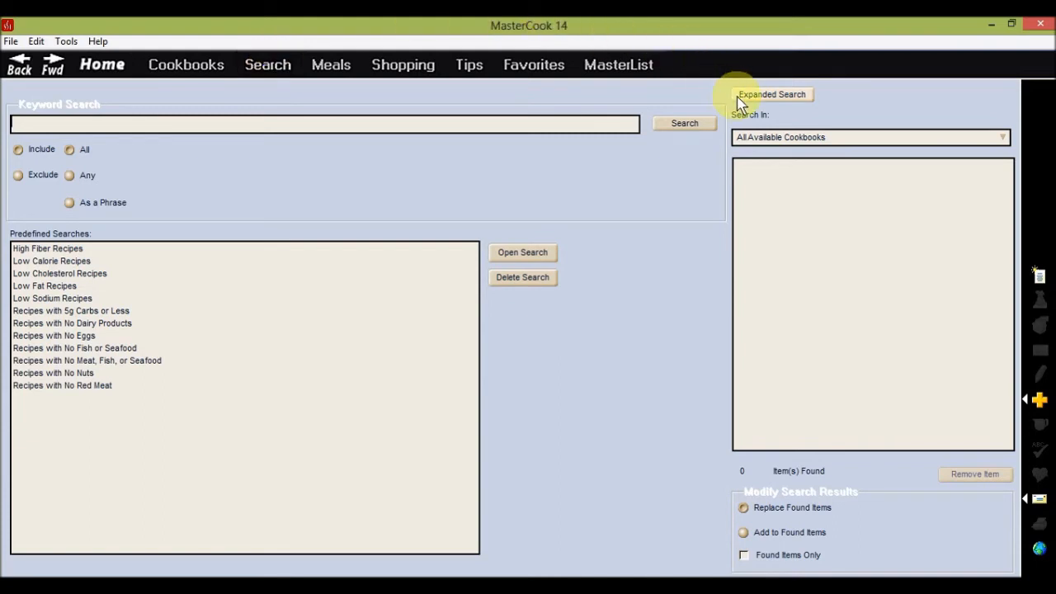
Switch to Expanded Search with its list of criteria categories
left_click(772, 93)
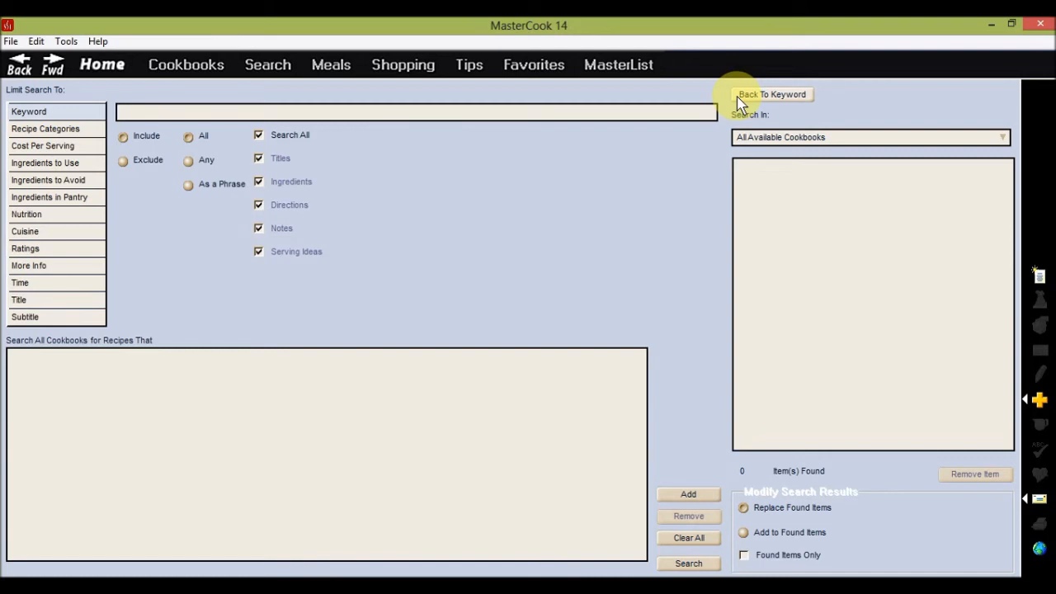
mouse_move(33, 218)
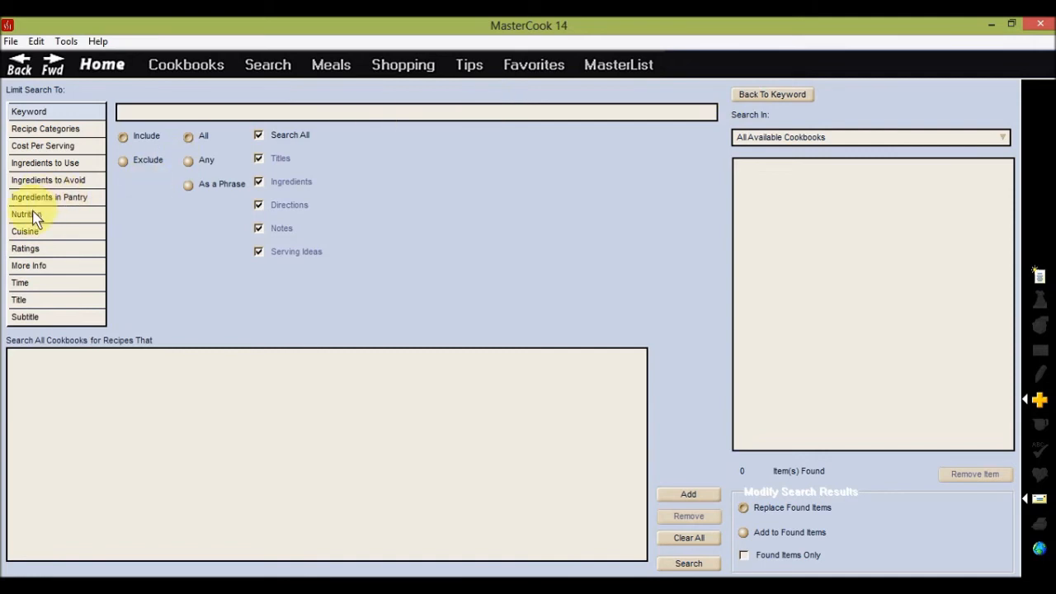
Add a Nutrition criterion of Fat between 0 and 3 grams and run the search across all cookbooks
left_click(30, 214)
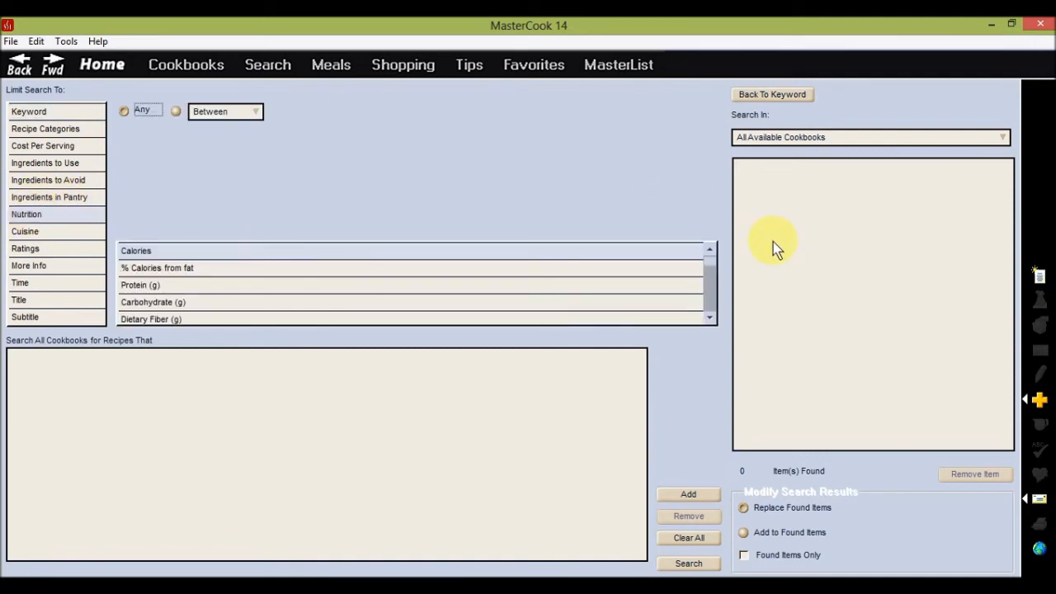
scroll("down", 3)
type("3")
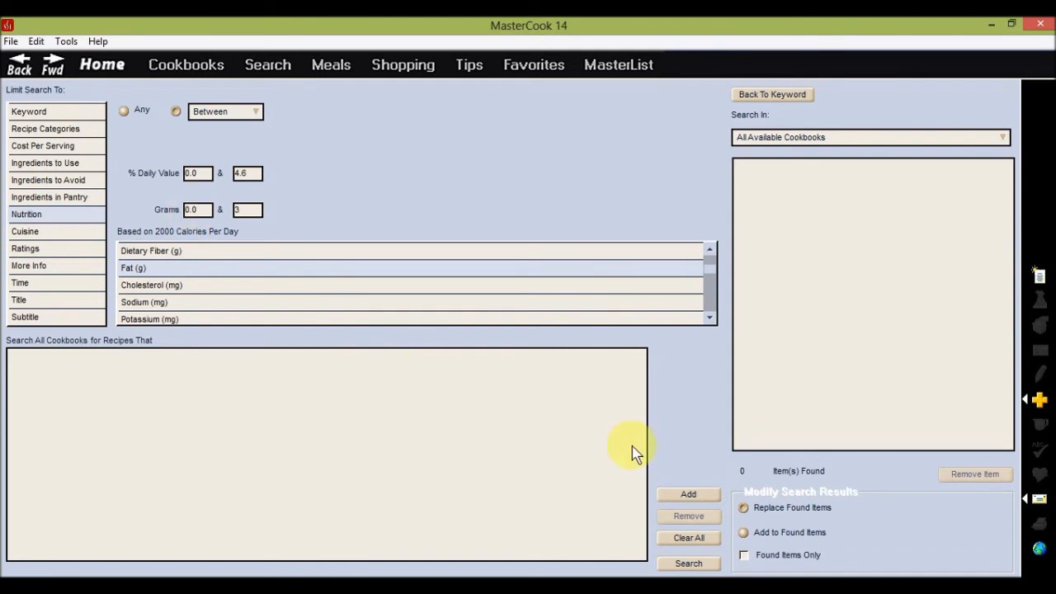
left_click(689, 495)
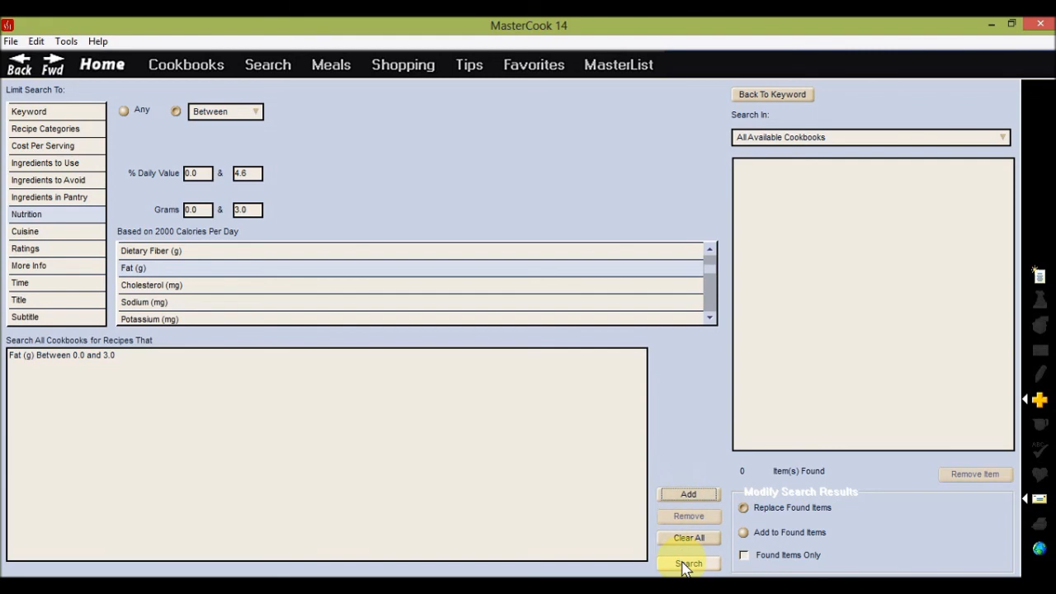
left_click(690, 562)
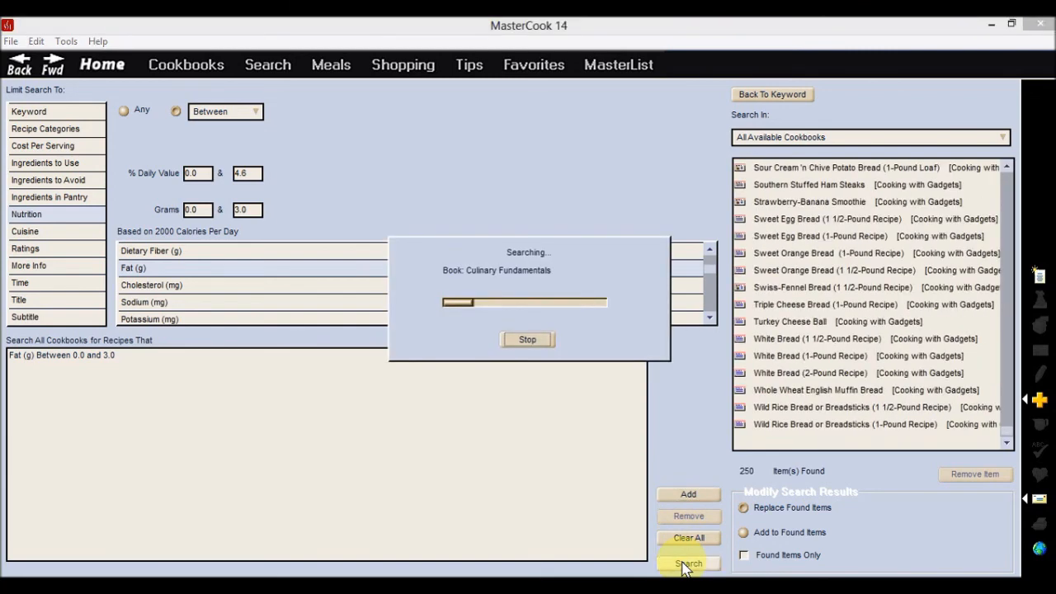